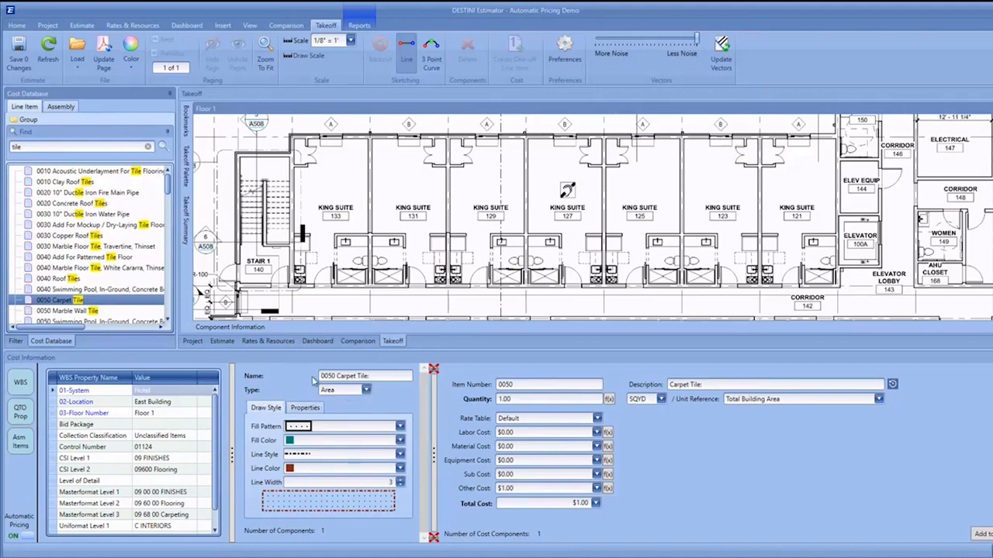
pyautogui.moveTo(376, 386)
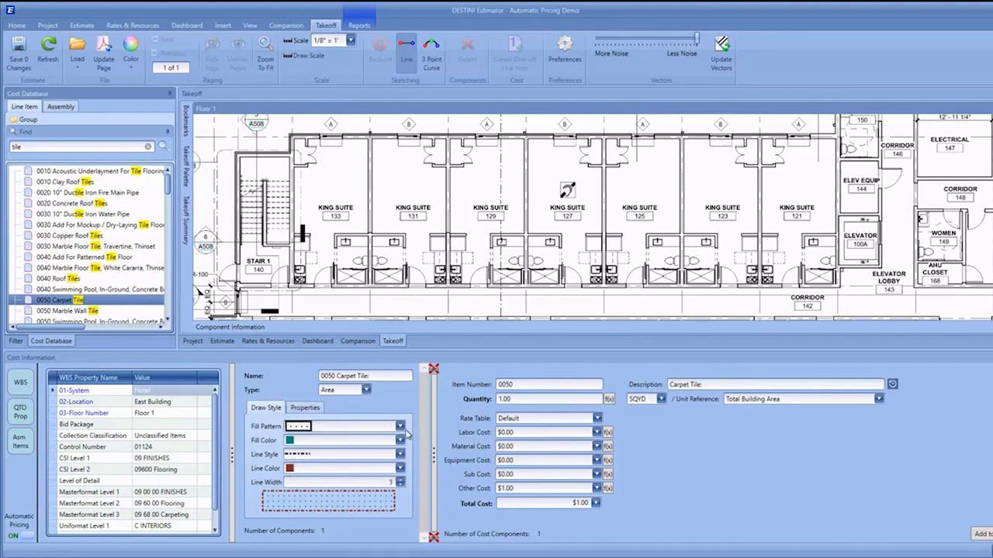
# Step: Switch the Carpet Tile draw style from the dotted fill to the checkered fill pattern
pyautogui.click(399, 426)
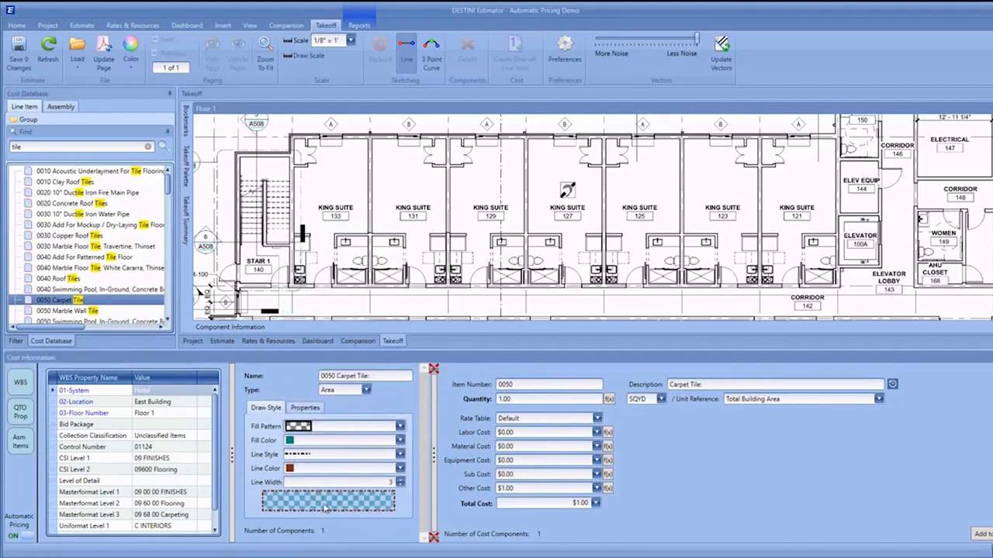
pyautogui.moveTo(336, 502)
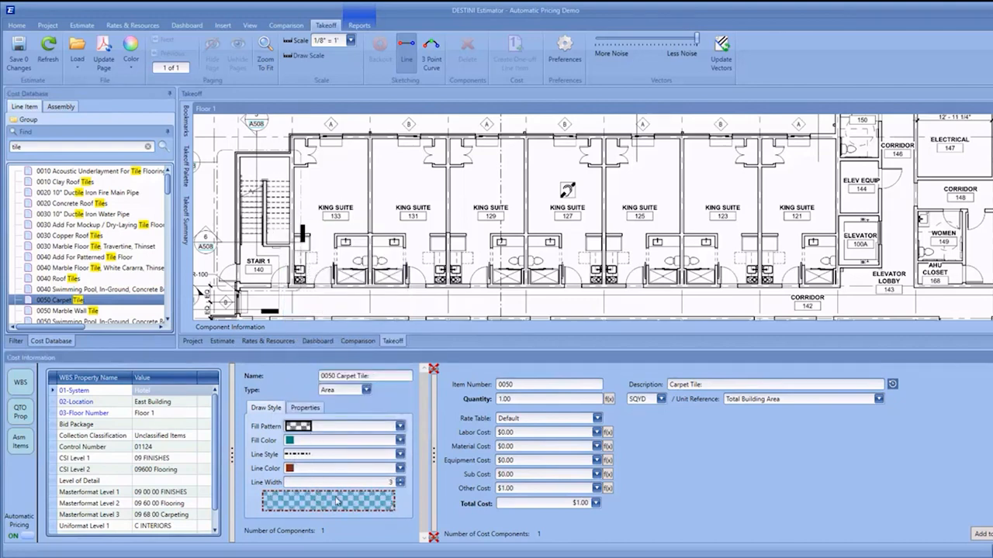
pyautogui.moveTo(414, 332)
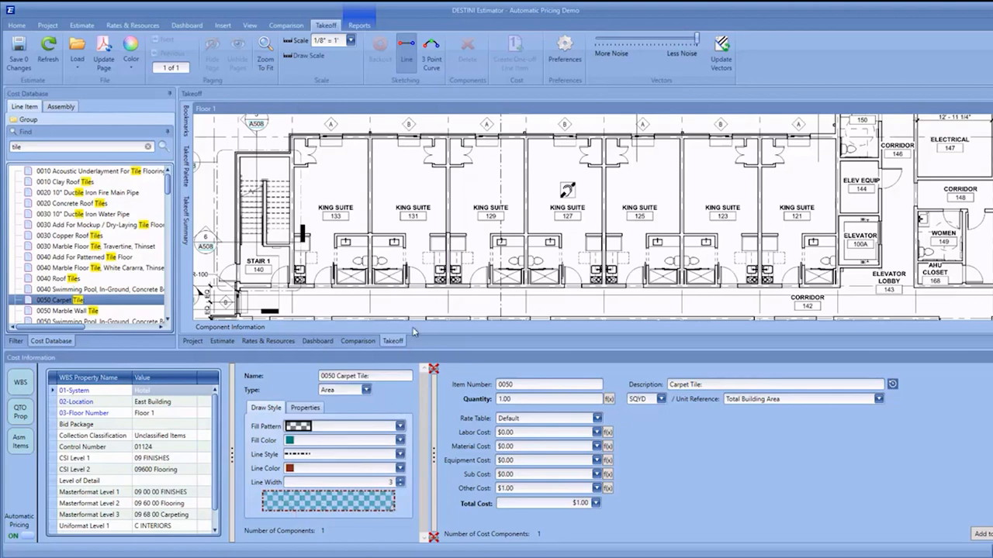
pyautogui.moveTo(309, 156)
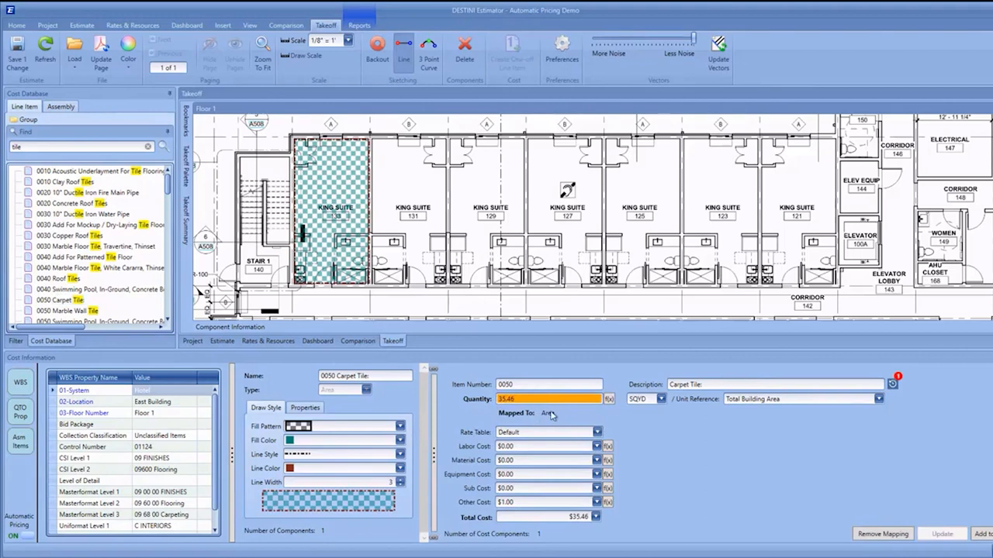
pyautogui.moveTo(549, 417)
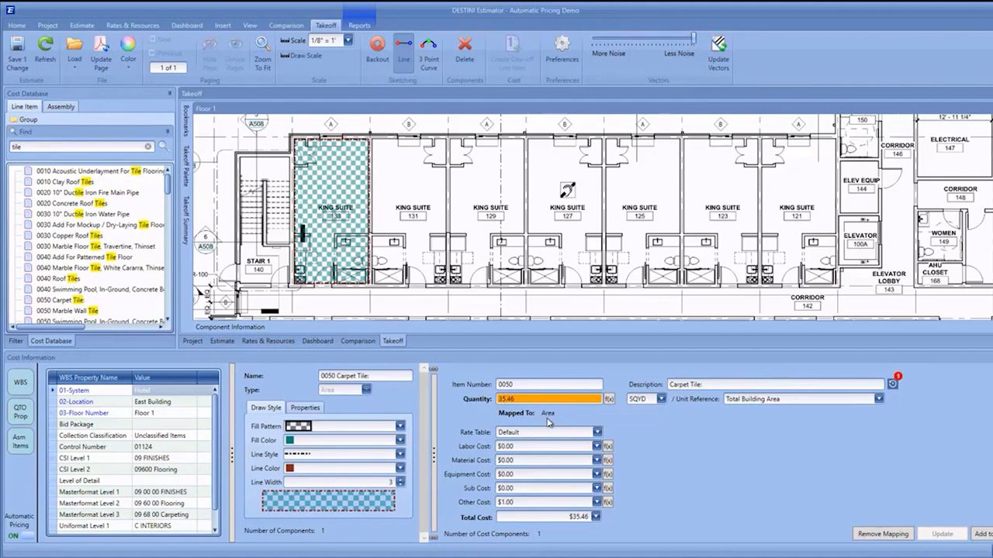
# Step: Show the carpet takeoff's Properties: area 319.16, count 1
pyautogui.click(304, 407)
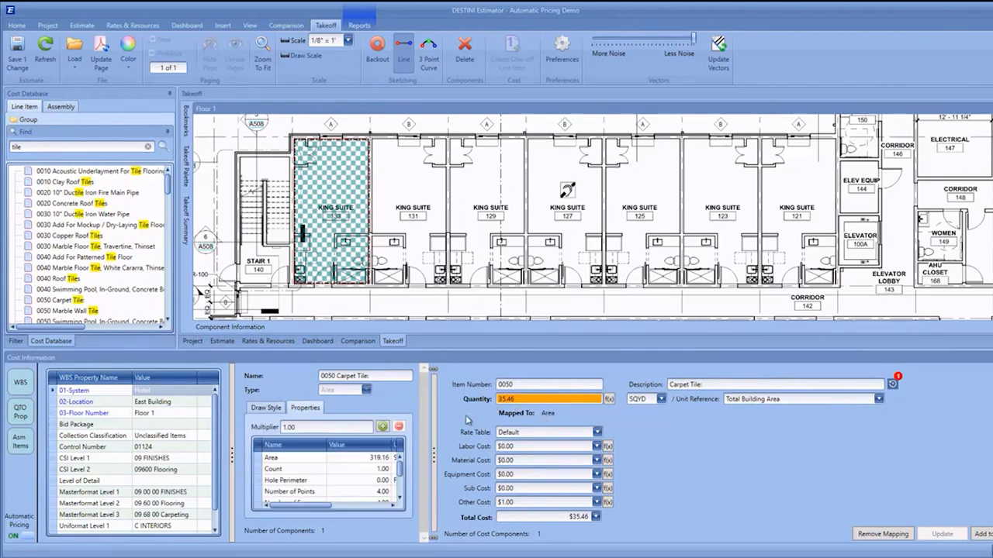
pyautogui.moveTo(438, 432)
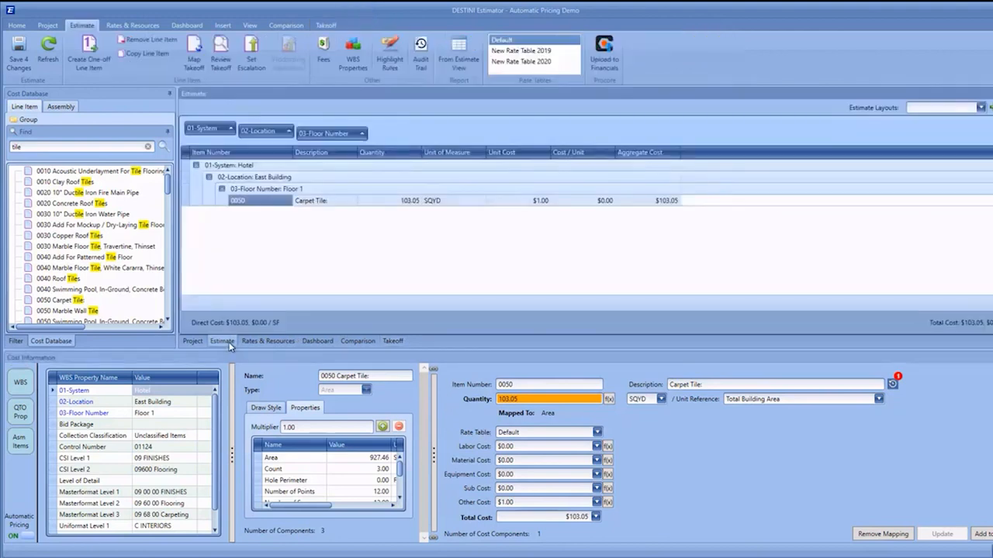
pyautogui.moveTo(251, 223)
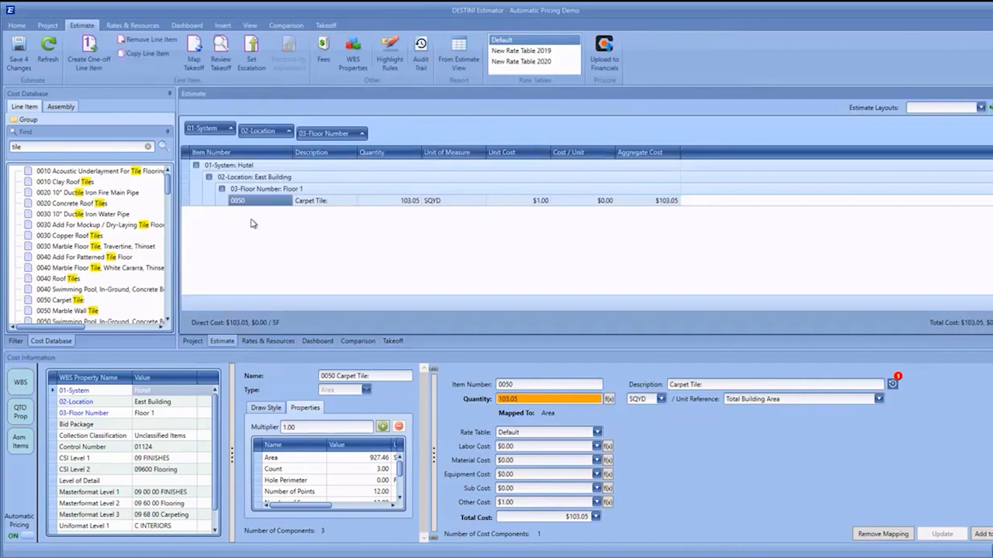
pyautogui.moveTo(409, 209)
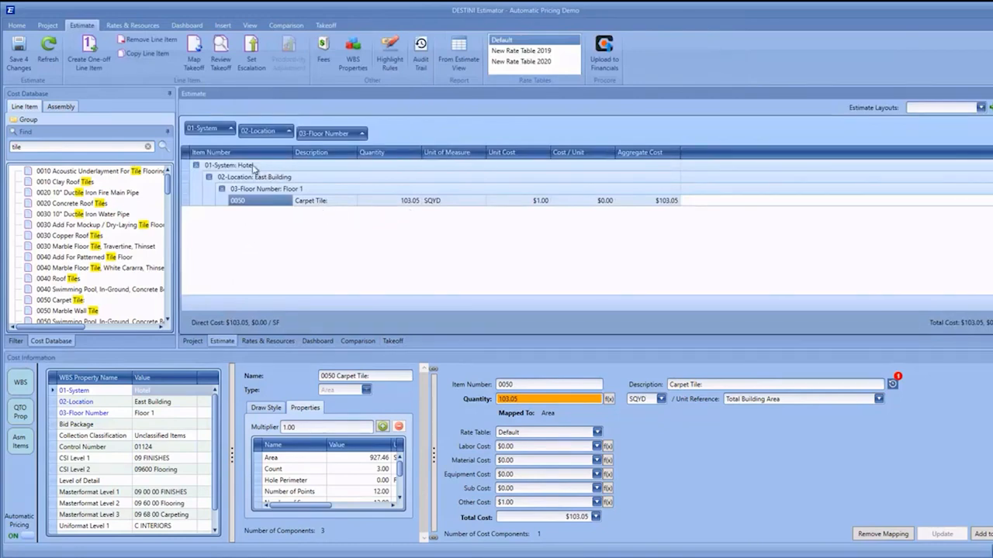
pyautogui.moveTo(293, 200)
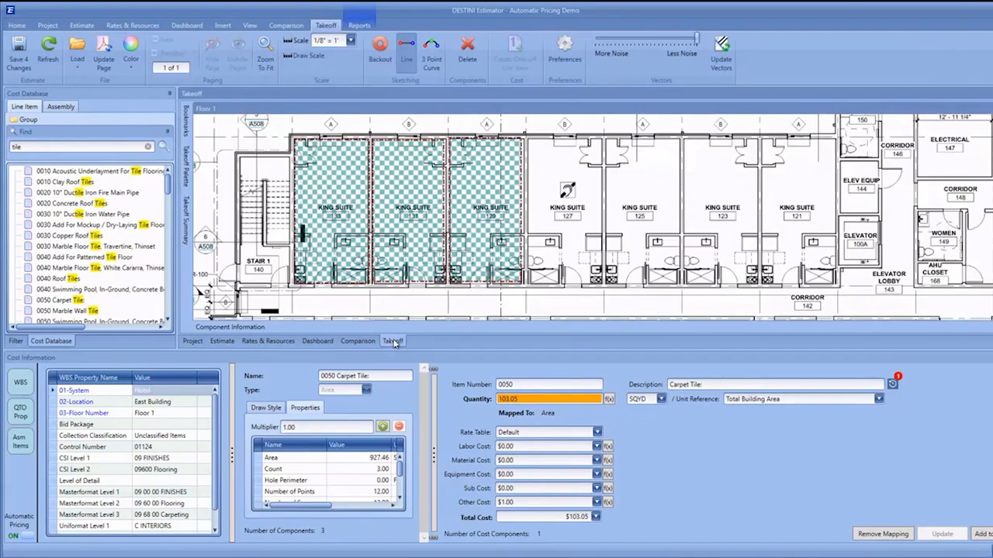
pyautogui.moveTo(95, 193)
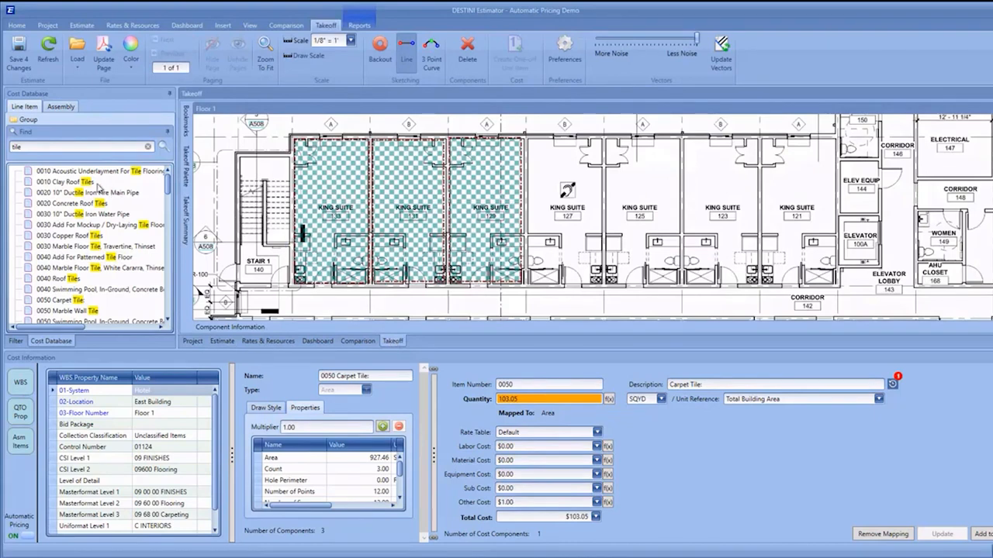
pyautogui.moveTo(105, 182)
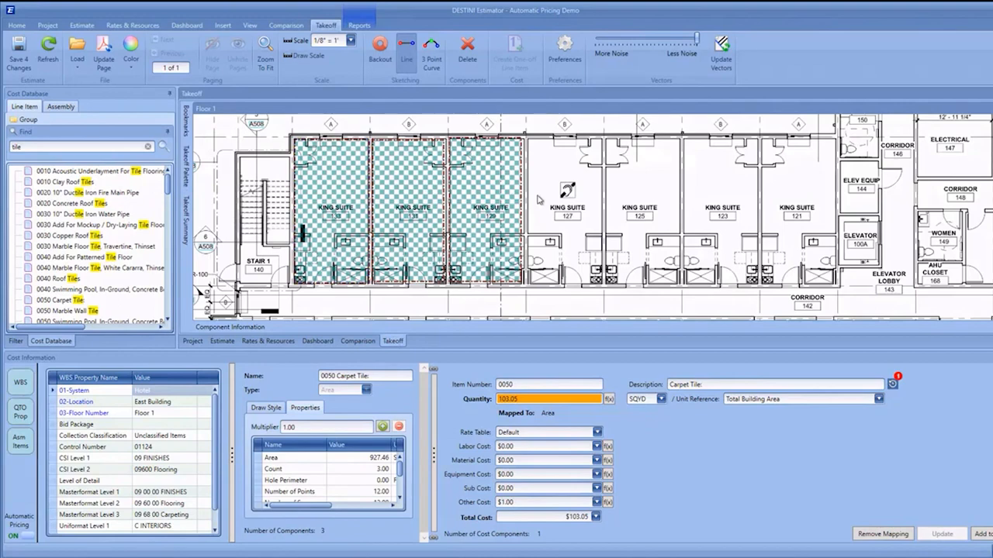
# Step: Select the King Suite 131 carpet area on the floor plan, Carpet Tile at 103.05 SQYD
pyautogui.click(408, 209)
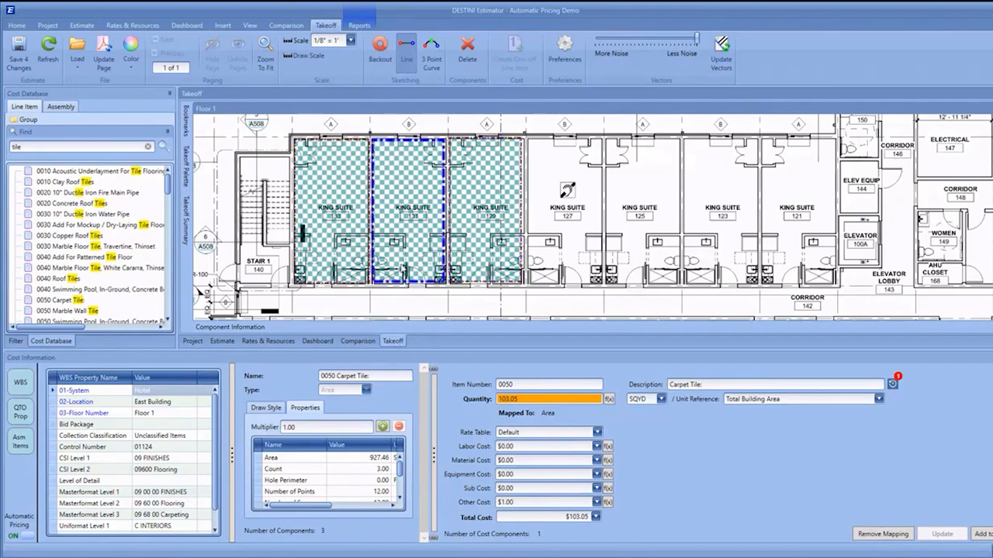